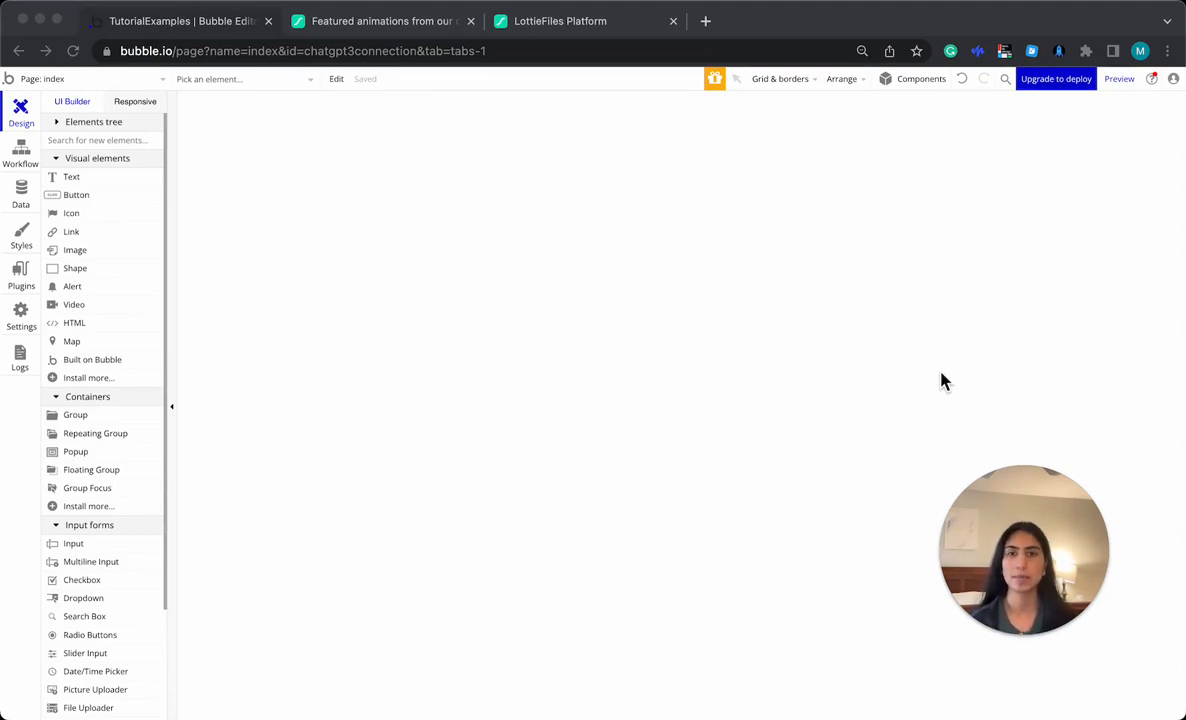
# Step: Open lottiefiles.com in a new browser tab next to the Bubble editor
pyautogui.click(560, 21)
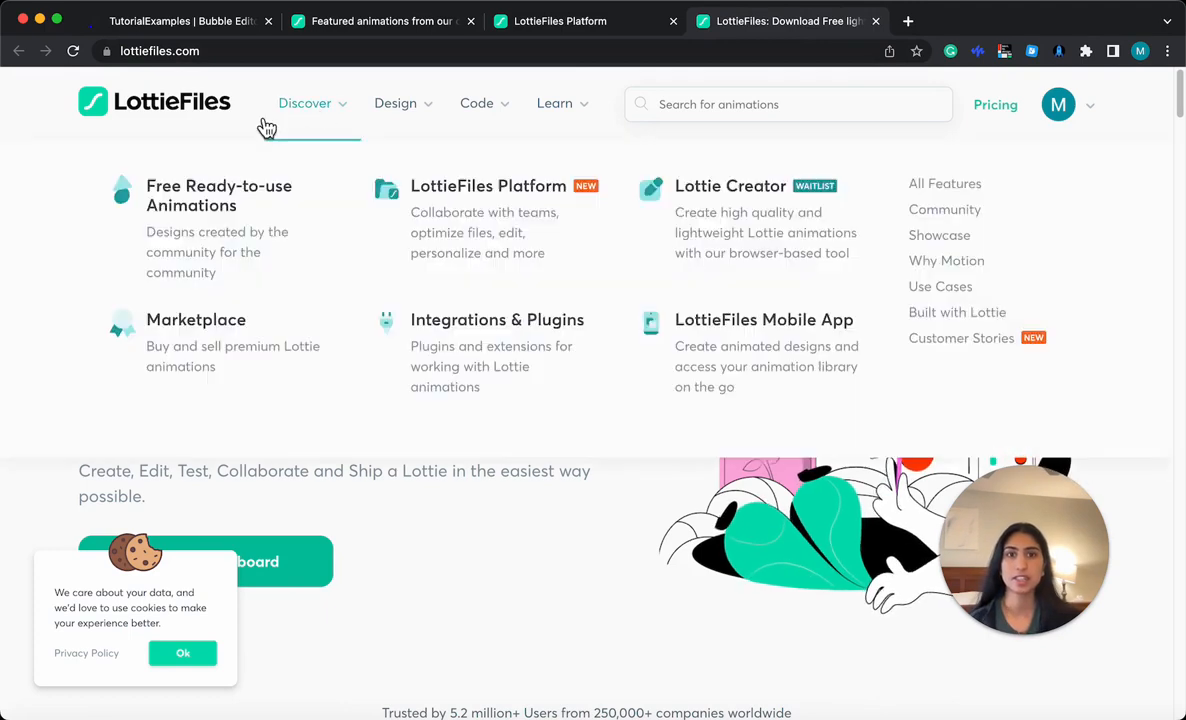
pyautogui.moveTo(247, 203)
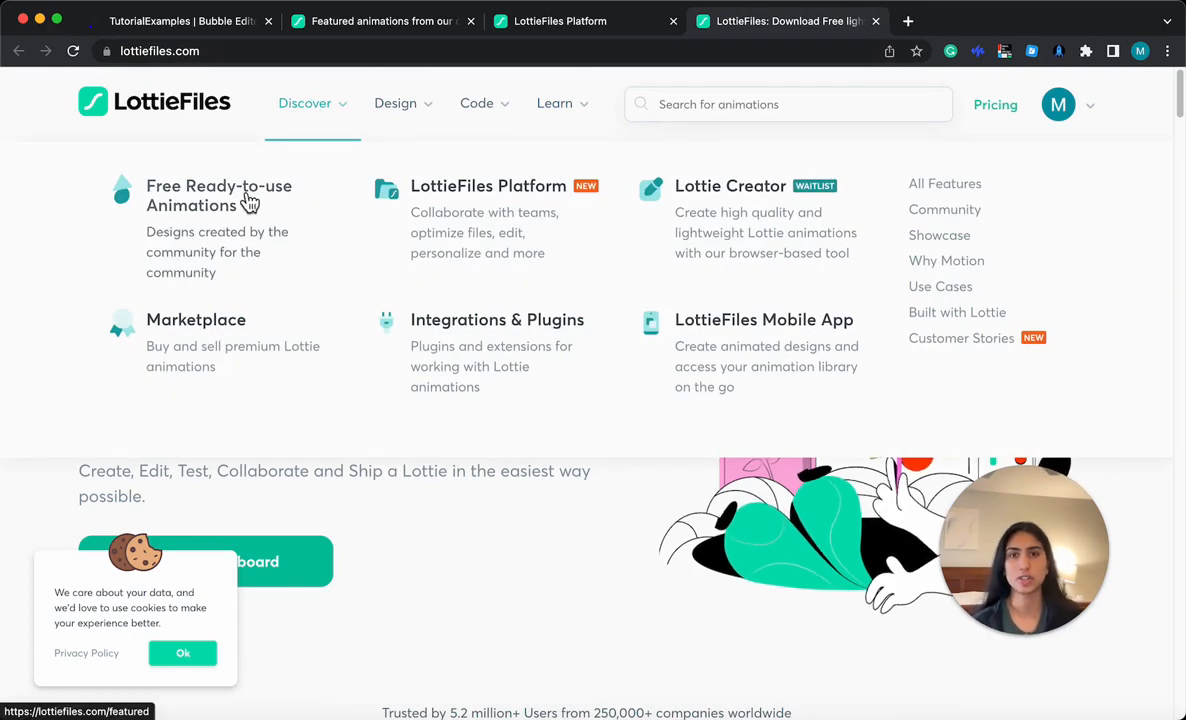
# Step: Browse the Free Ready-to-use Animations gallery down to the circular loader animation
pyautogui.click(218, 195)
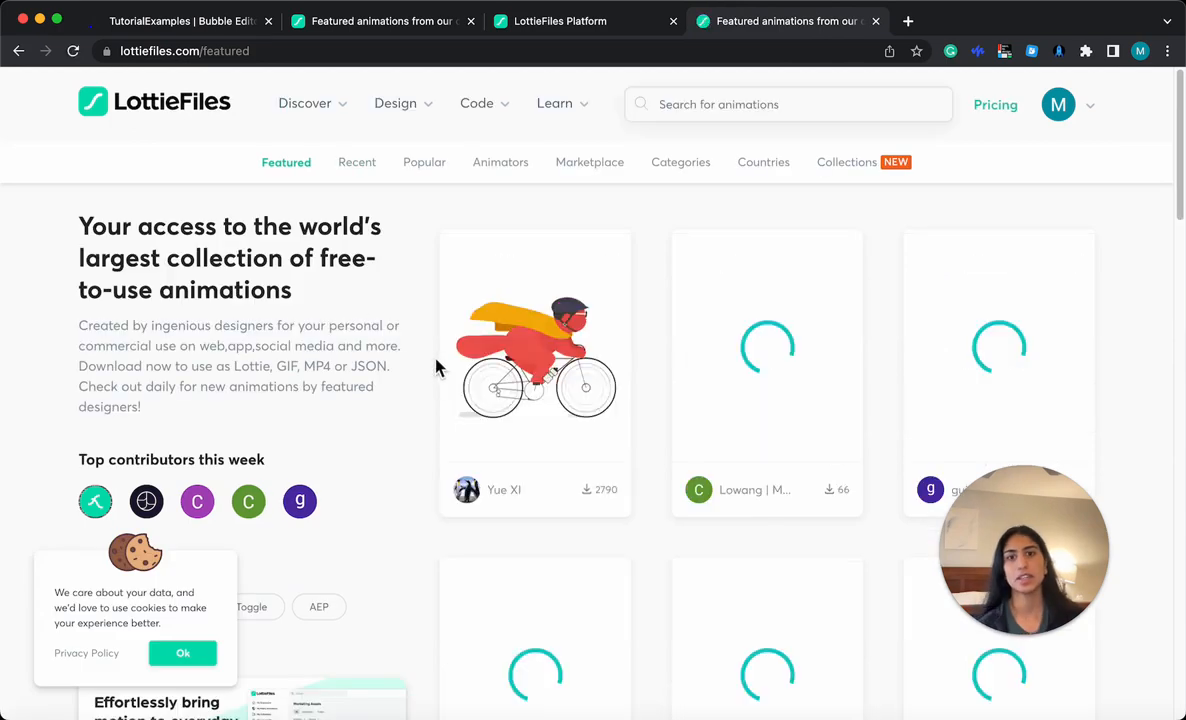
pyautogui.scroll(-3)
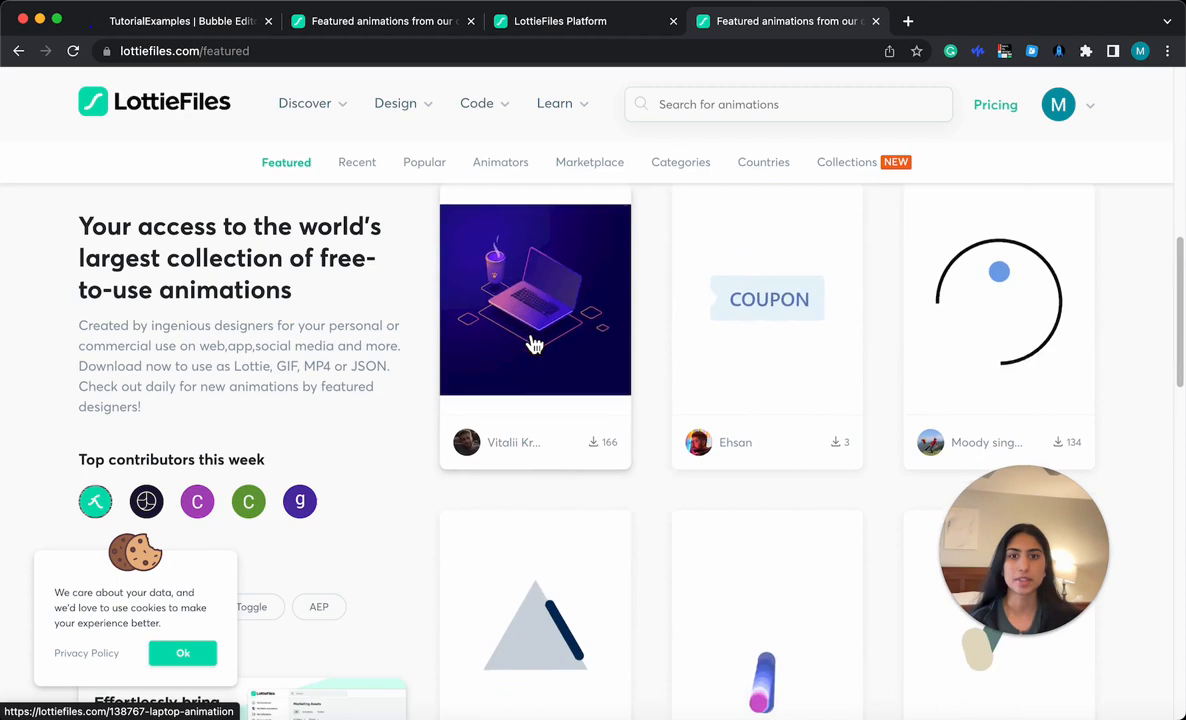
pyautogui.scroll(-3)
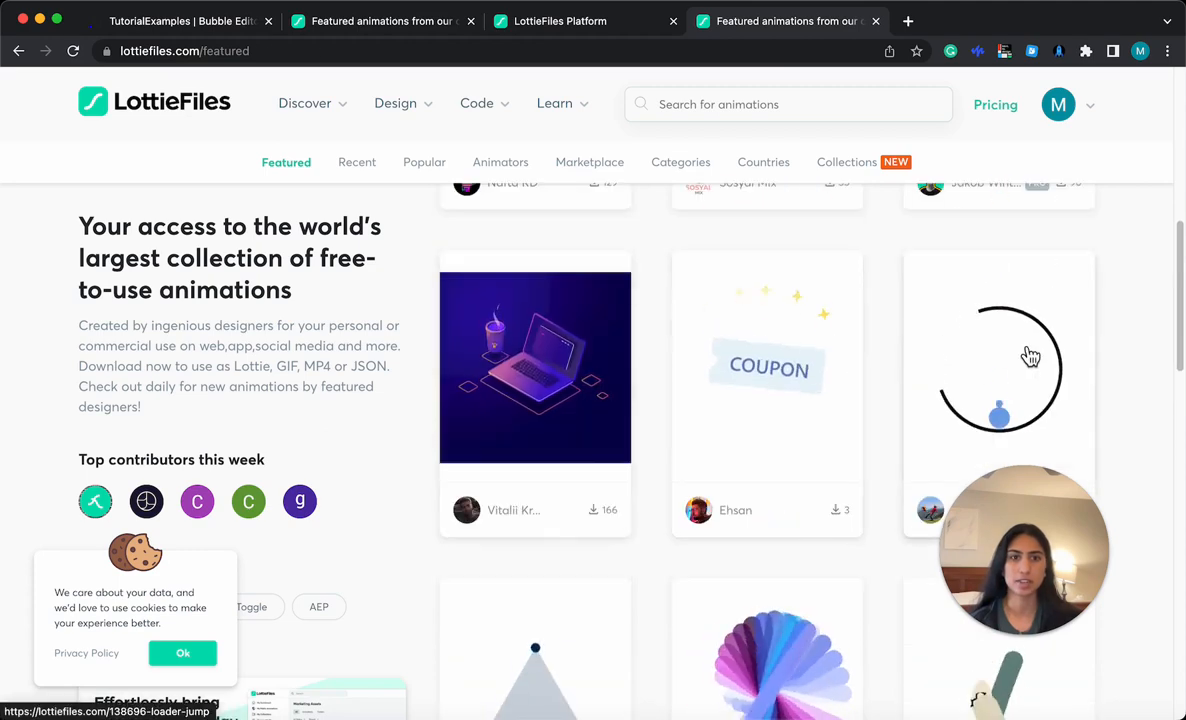
# Step: Open the Loader jump animation in Lottie Editor via Edit Layer Colors
pyautogui.click(999, 368)
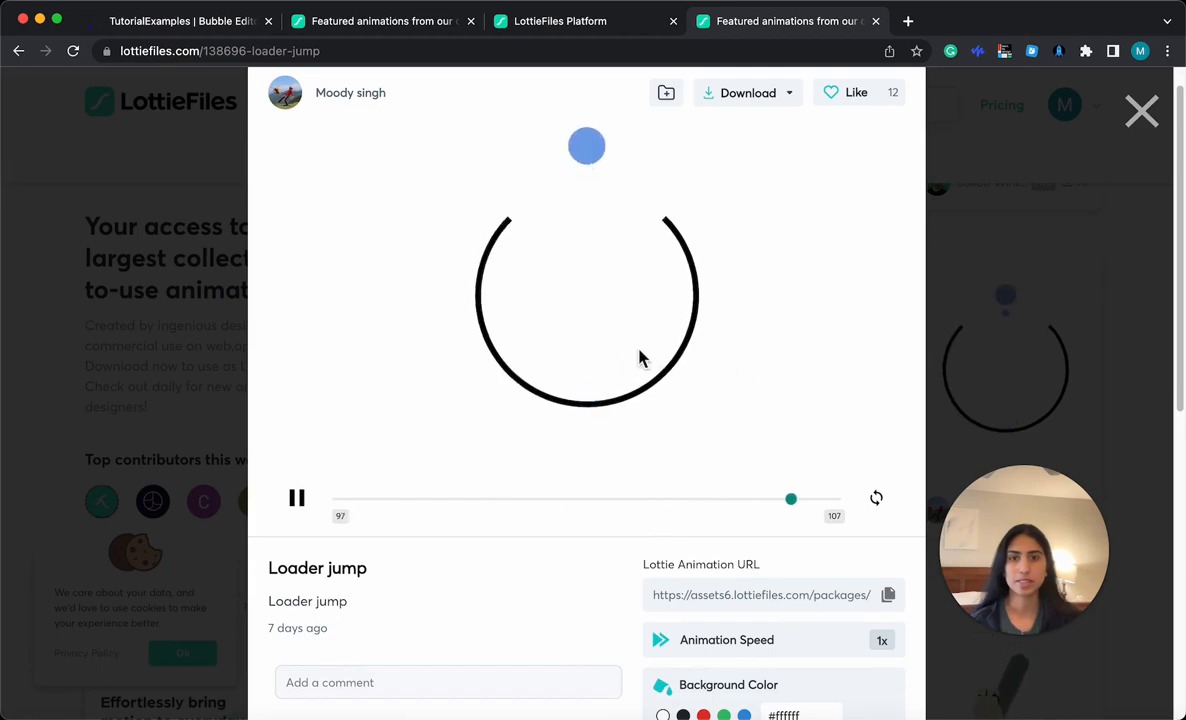
pyautogui.scroll(-3)
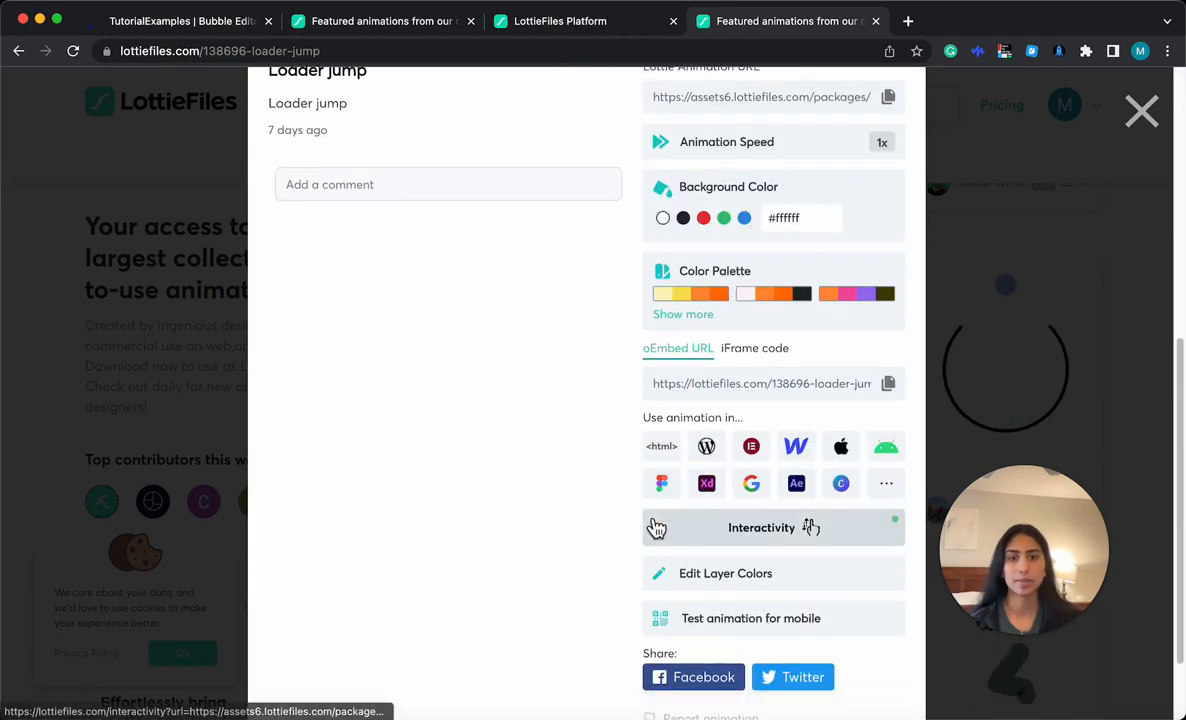
pyautogui.click(725, 573)
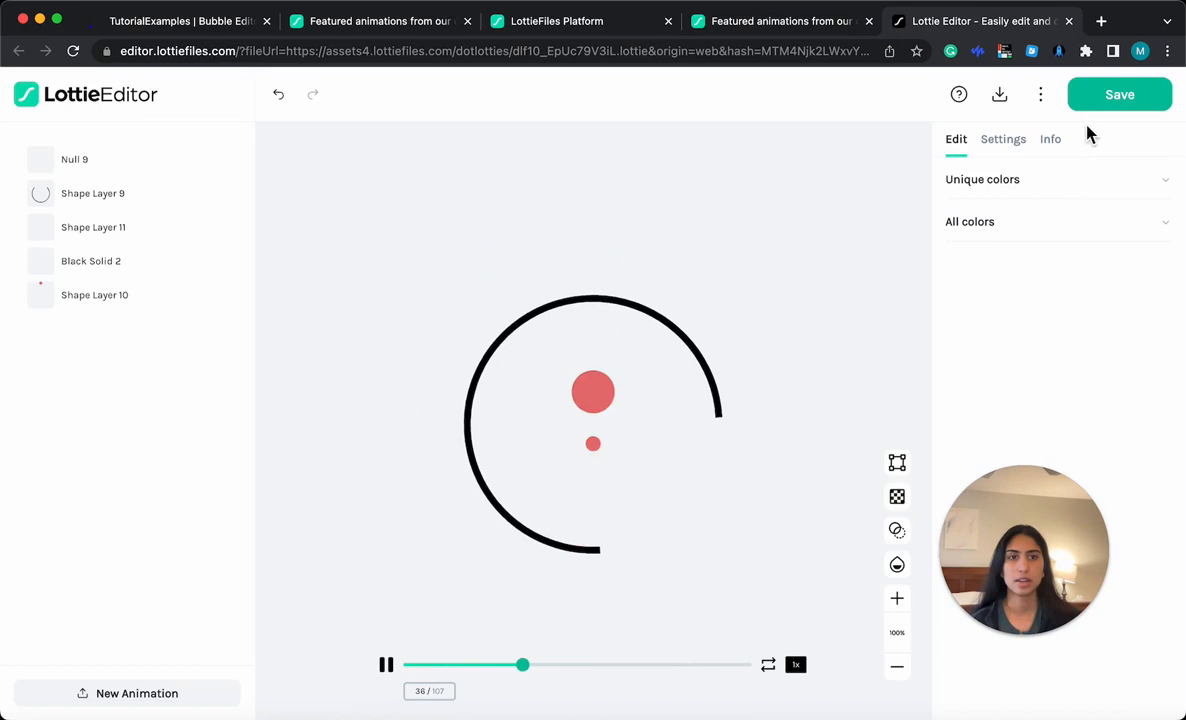
# Step: Save the red-dotted Loader jump animation into First Project
pyautogui.click(1119, 94)
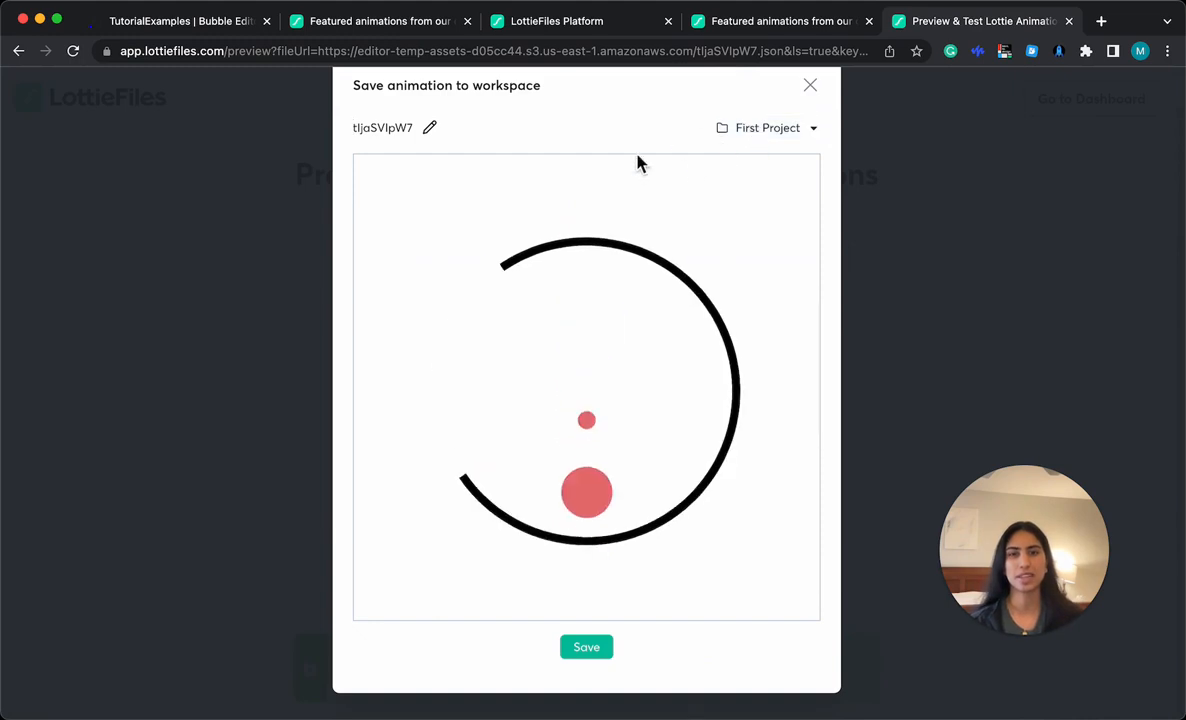
pyautogui.click(586, 646)
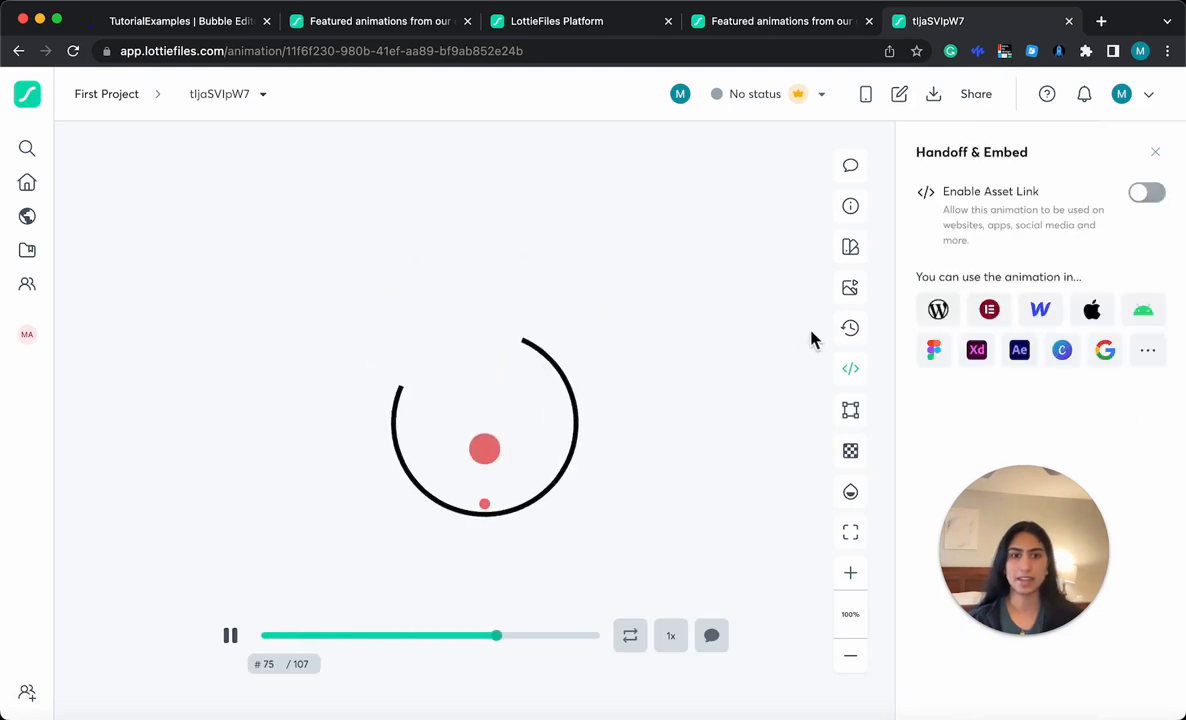
pyautogui.moveTo(851, 369)
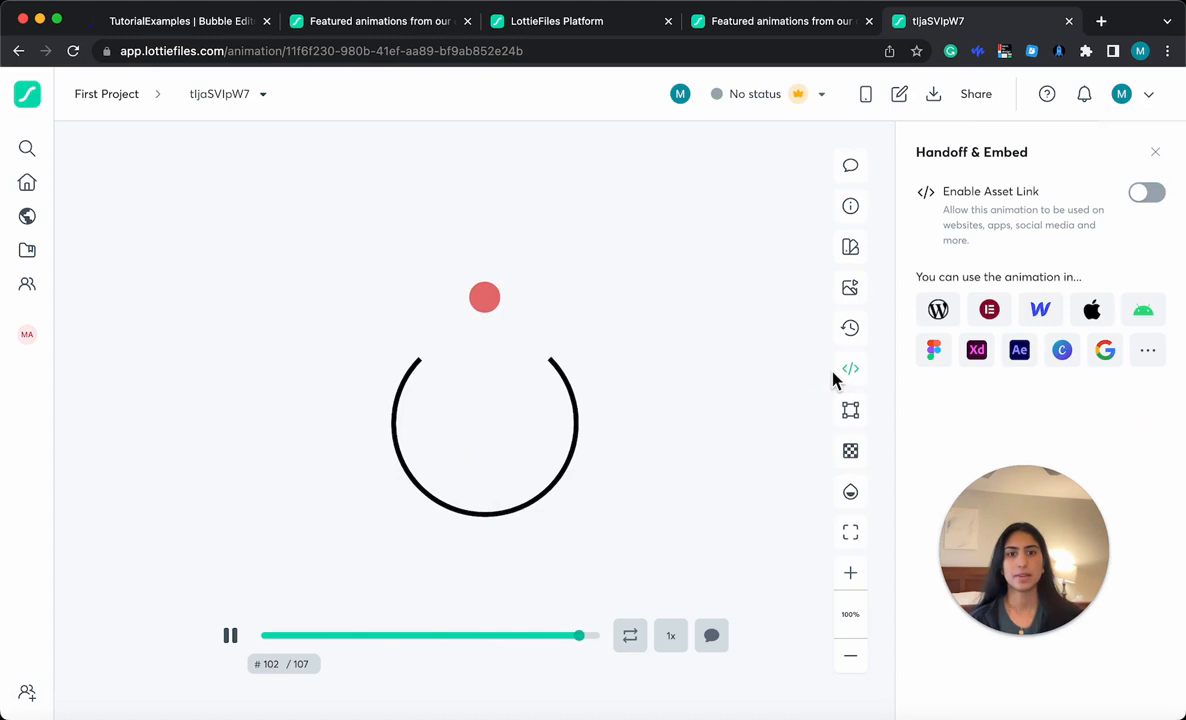
# Step: Enable the asset link and copy the WEB embed code
pyautogui.click(1146, 192)
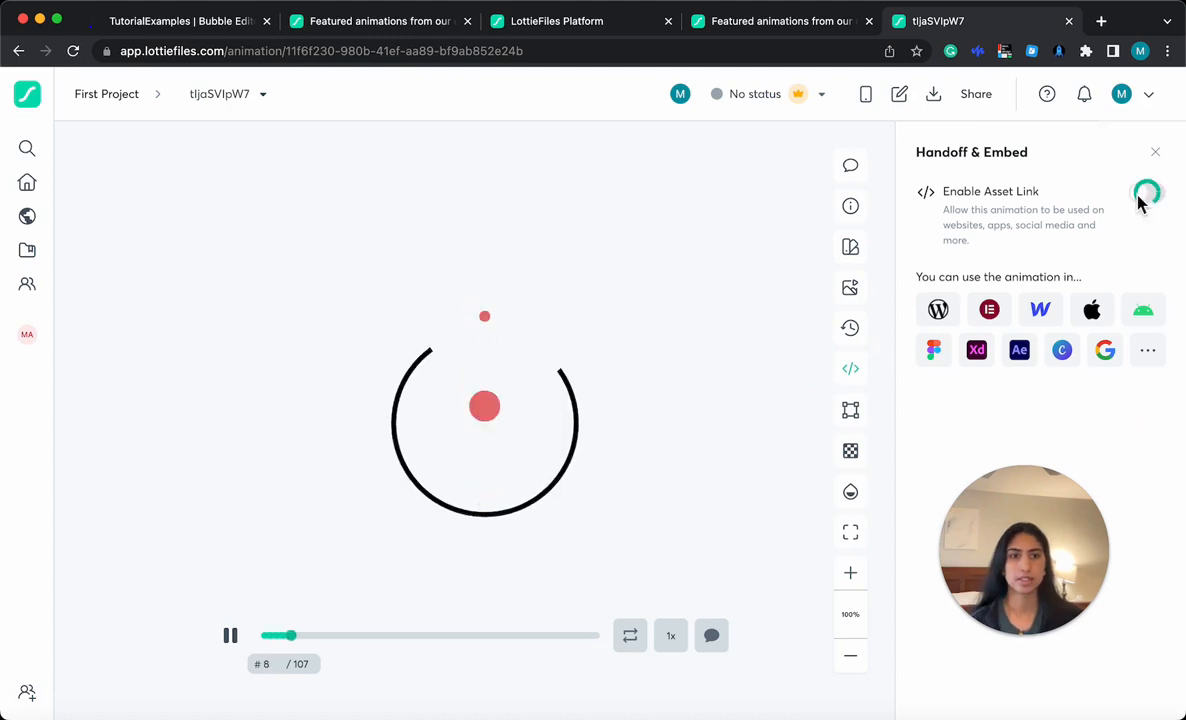
pyautogui.click(1147, 192)
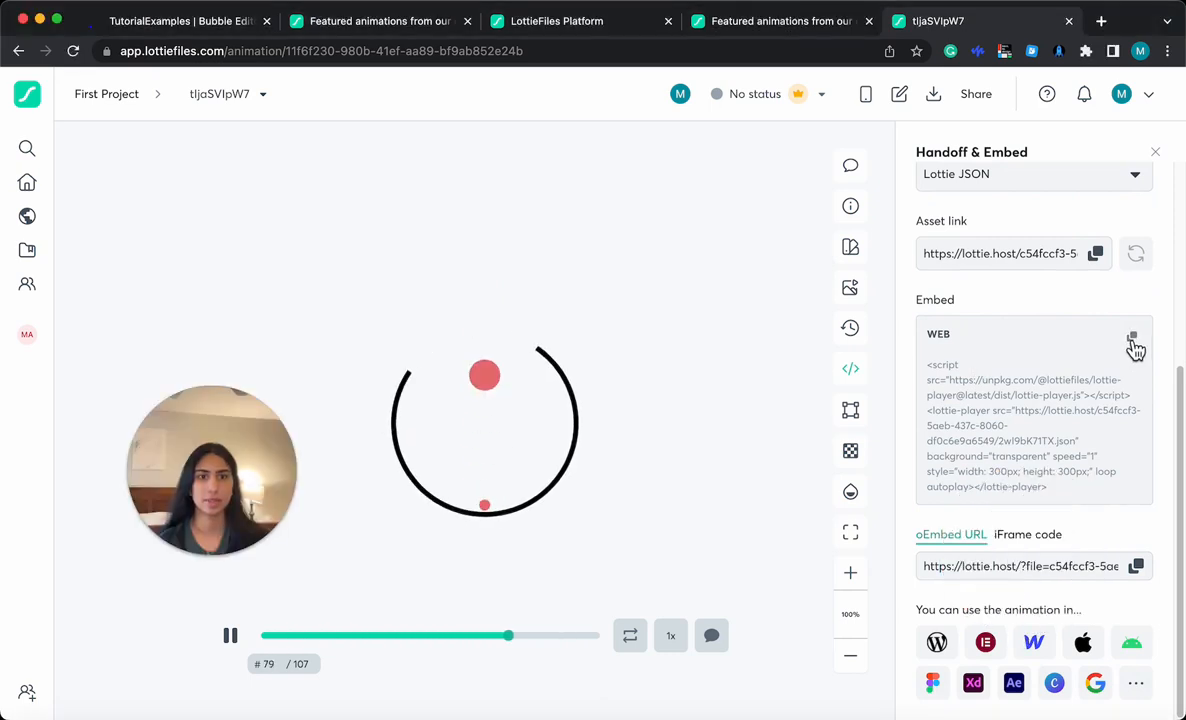
pyautogui.click(1132, 336)
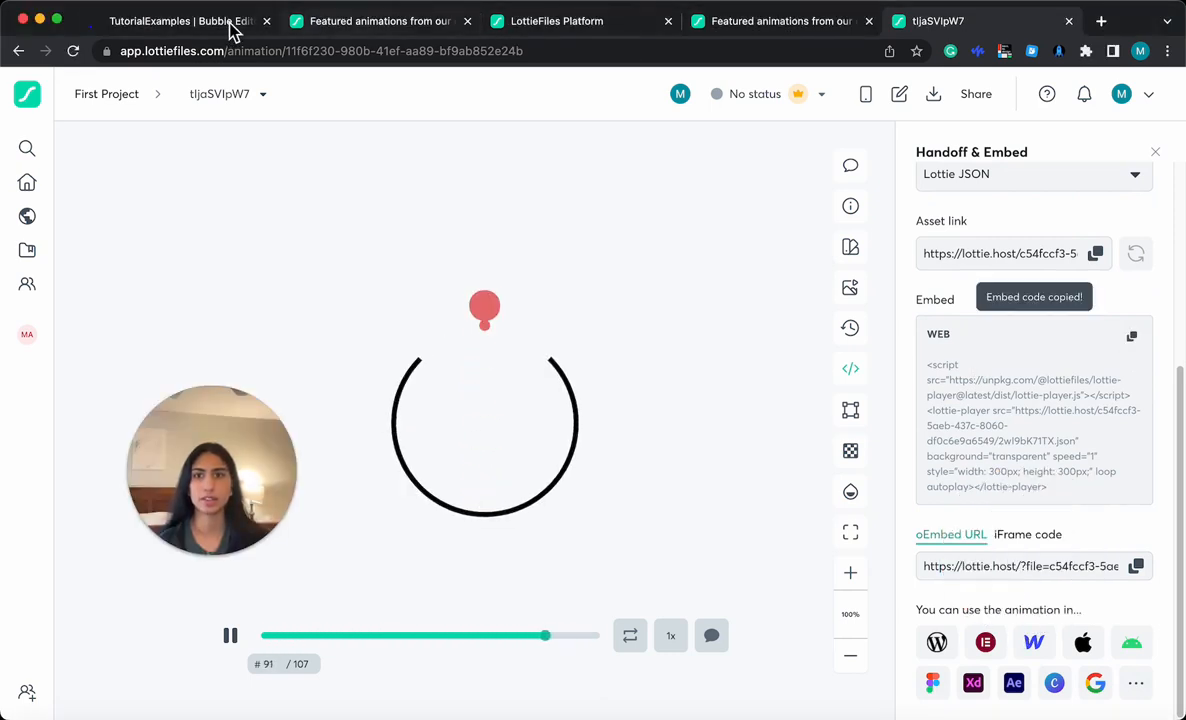
# Step: Back in Bubble, search 'html' to add an HTML element
pyautogui.click(180, 20)
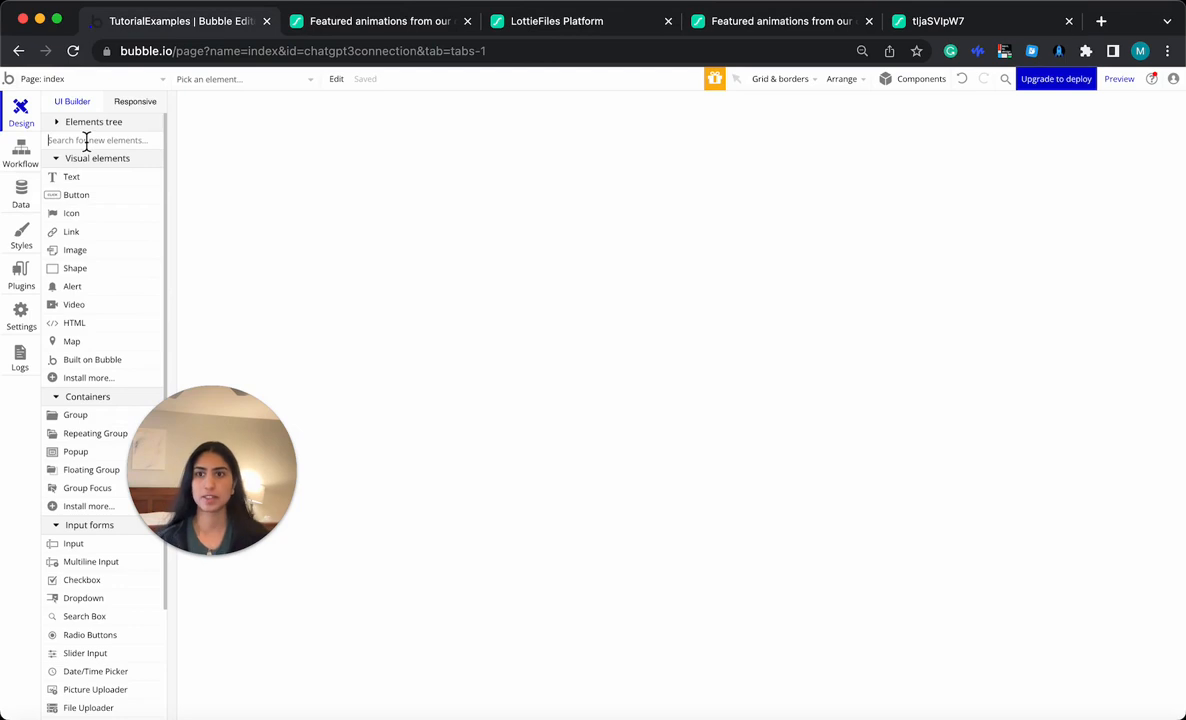
pyautogui.write('html')
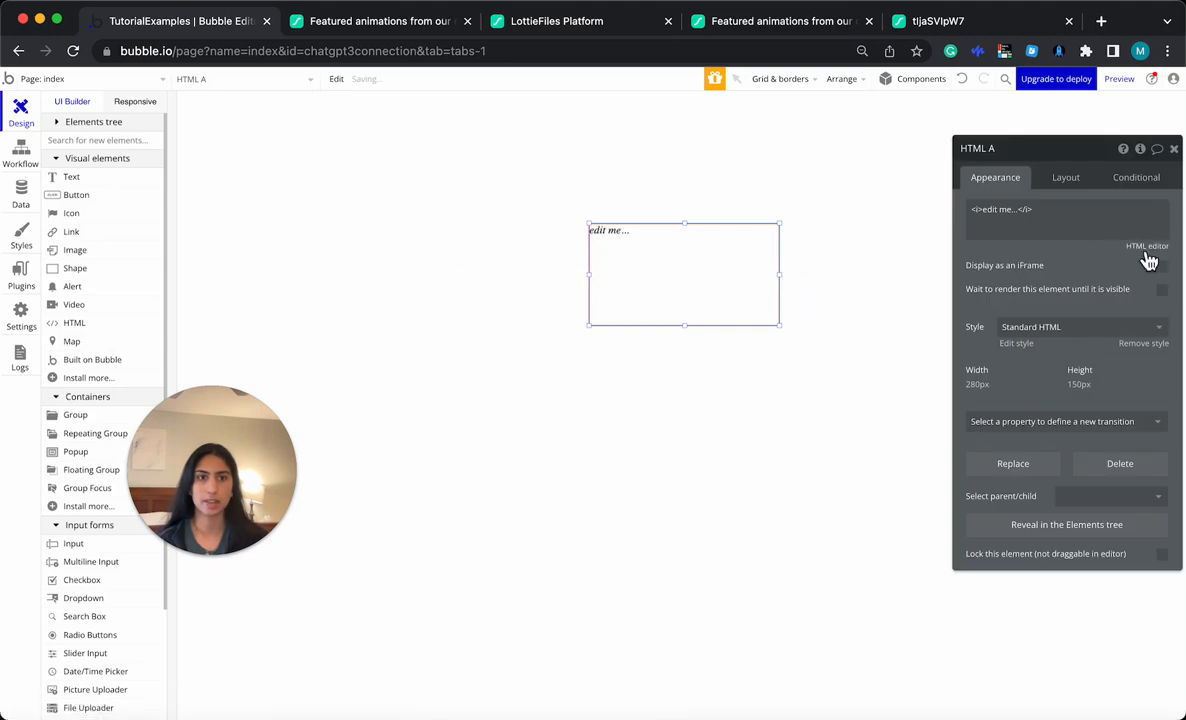
# Step: Paste the Lottie embed code into the HTML editor, set width and height to 100%, and save
pyautogui.click(1146, 245)
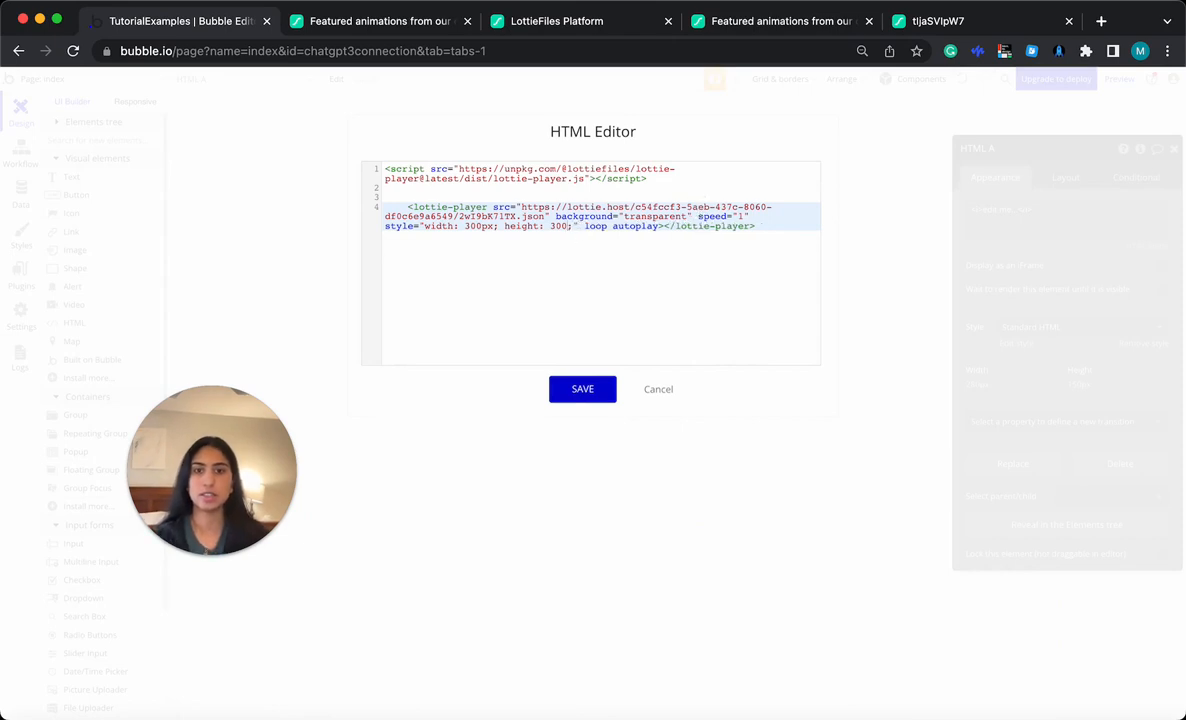
pyautogui.write('100%')
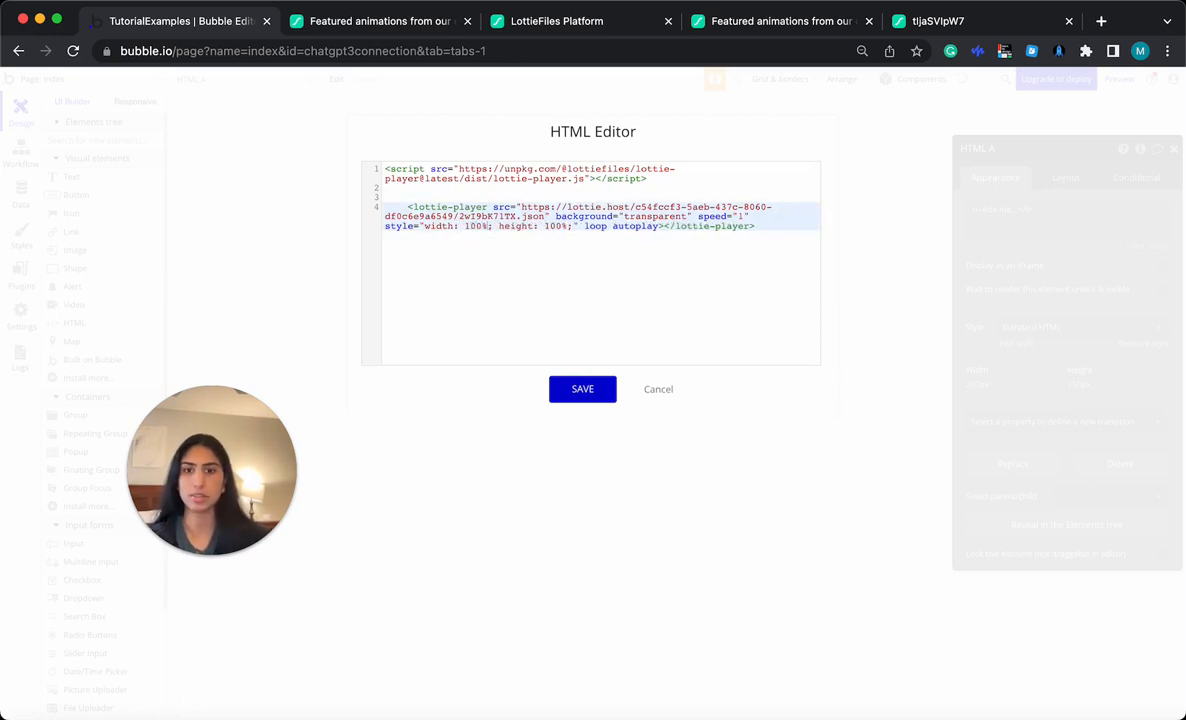
pyautogui.click(582, 389)
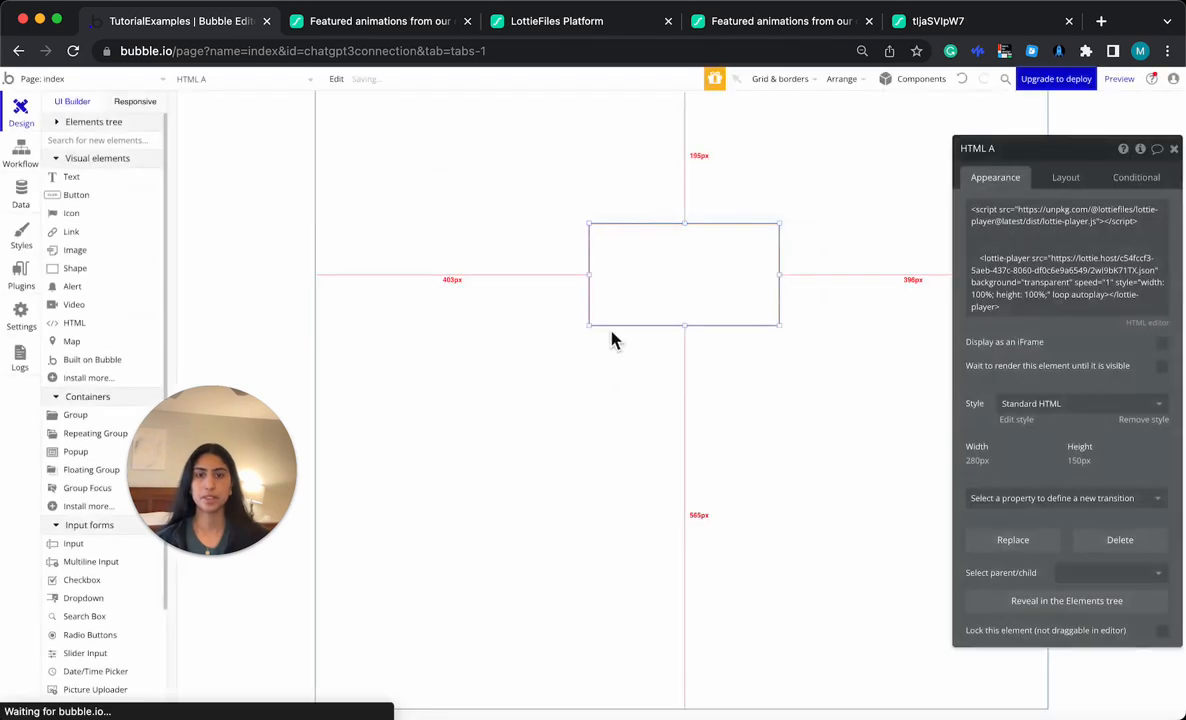